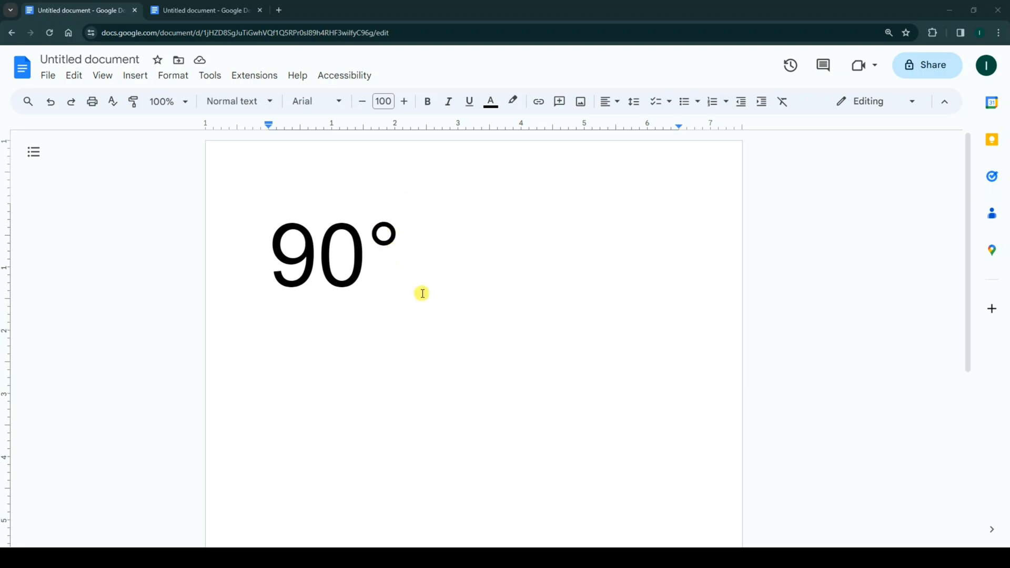
# - Switch to the browser tab holding the document with plain 90 and 360
pyautogui.click(204, 10)
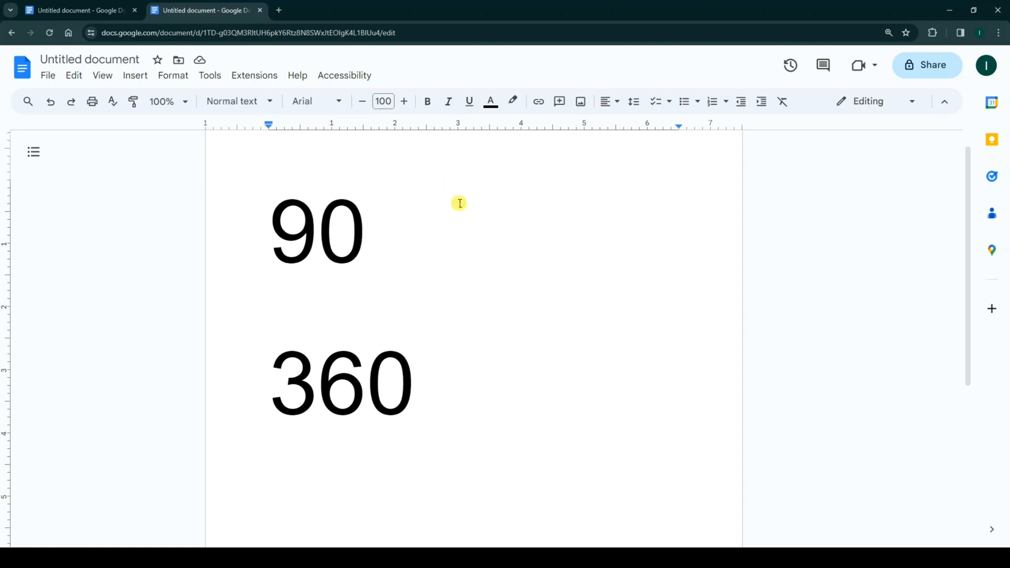
pyautogui.moveTo(373, 226)
pyautogui.write('°')
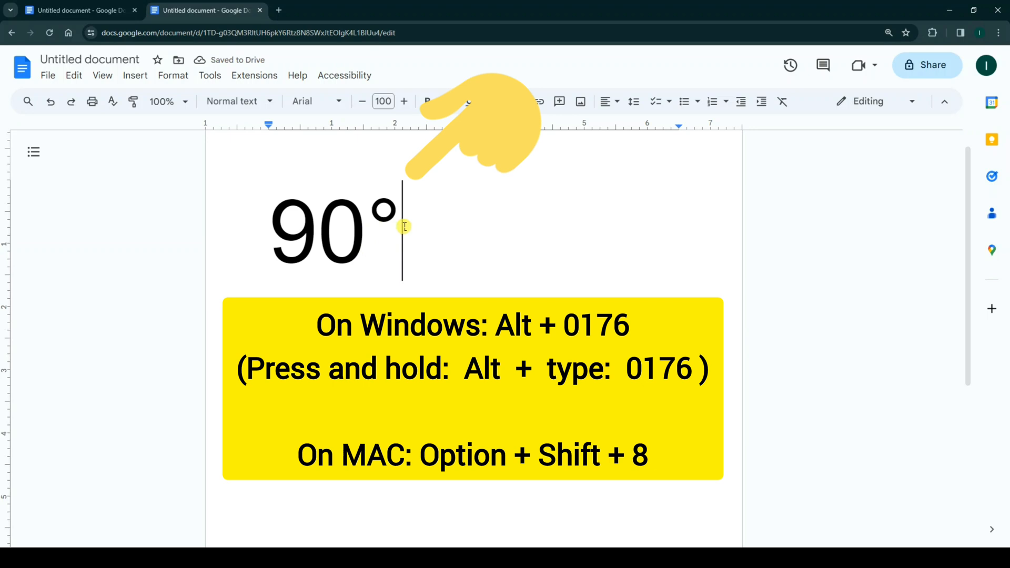
# - Insert a degree symbol after the large 90 using Alt code 0176
pyautogui.write('360')
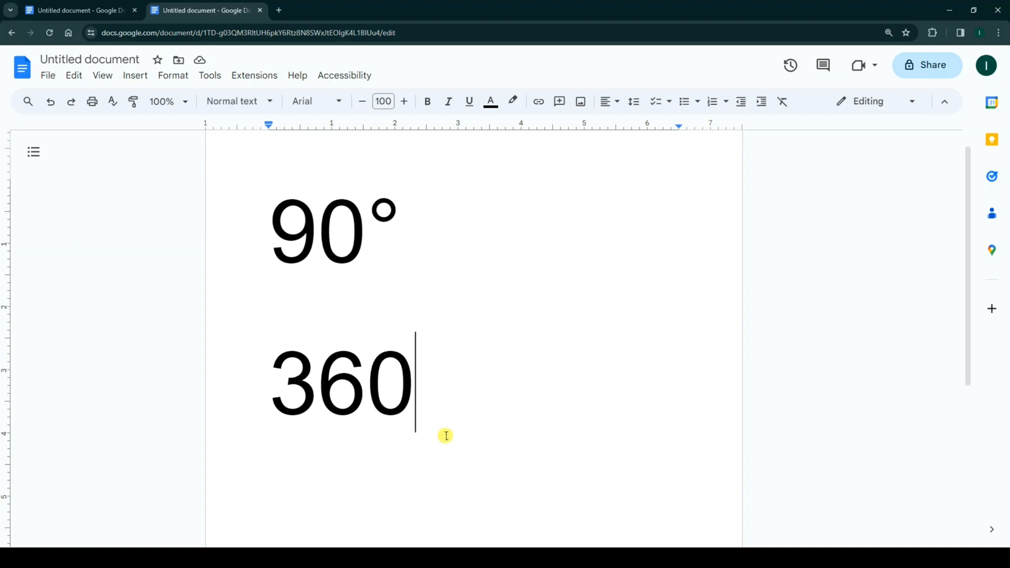
pyautogui.moveTo(407, 367)
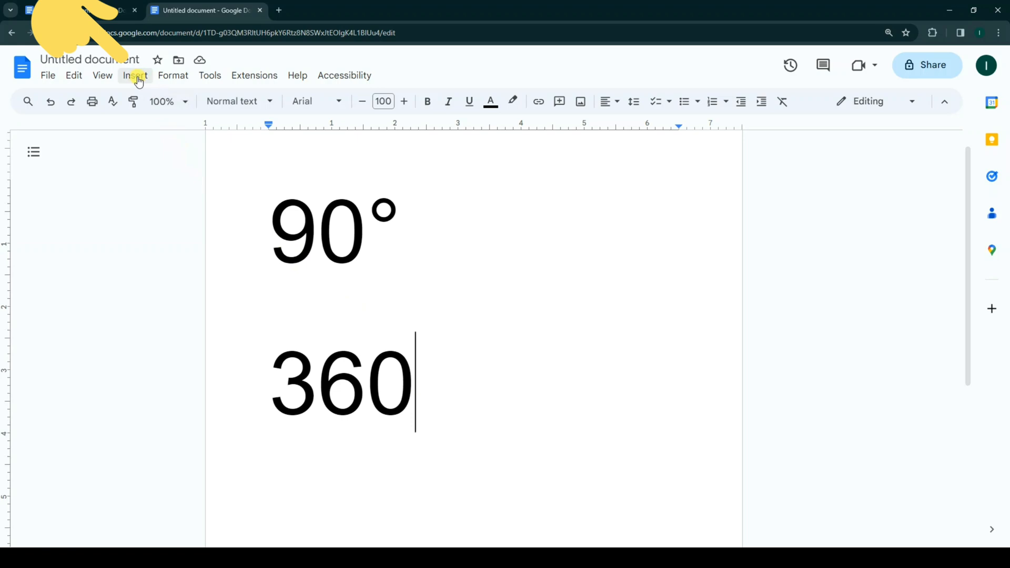
# - Open Special characters from the Insert menu
pyautogui.click(135, 76)
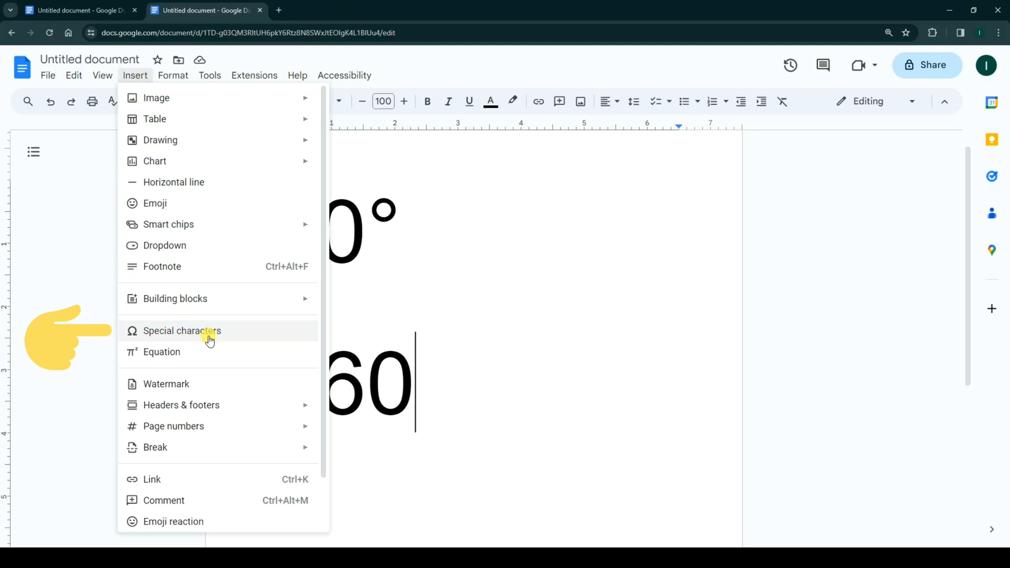
pyautogui.click(181, 330)
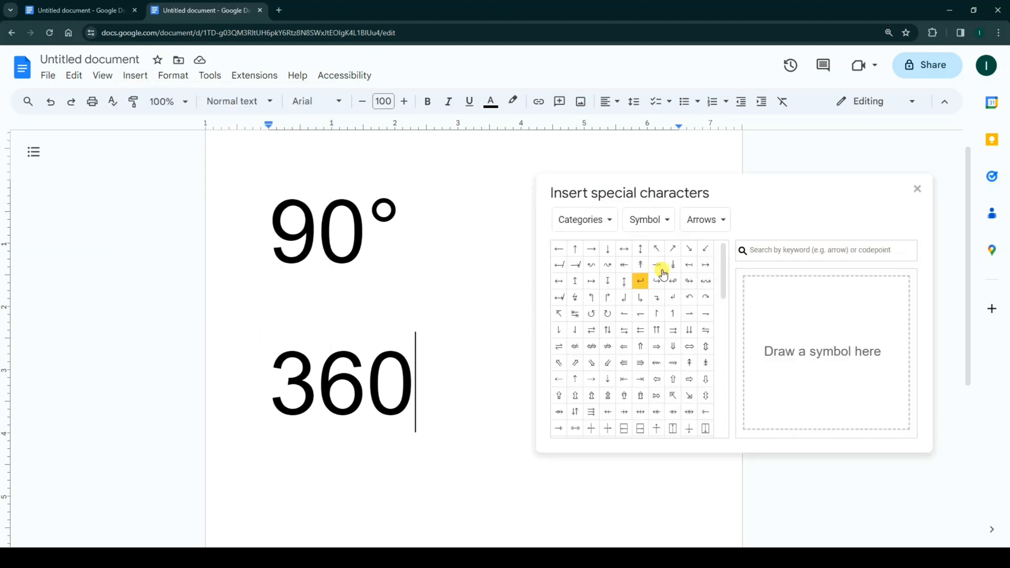
# - Search the special characters for 'degre' and insert ° after 360
pyautogui.click(824, 250)
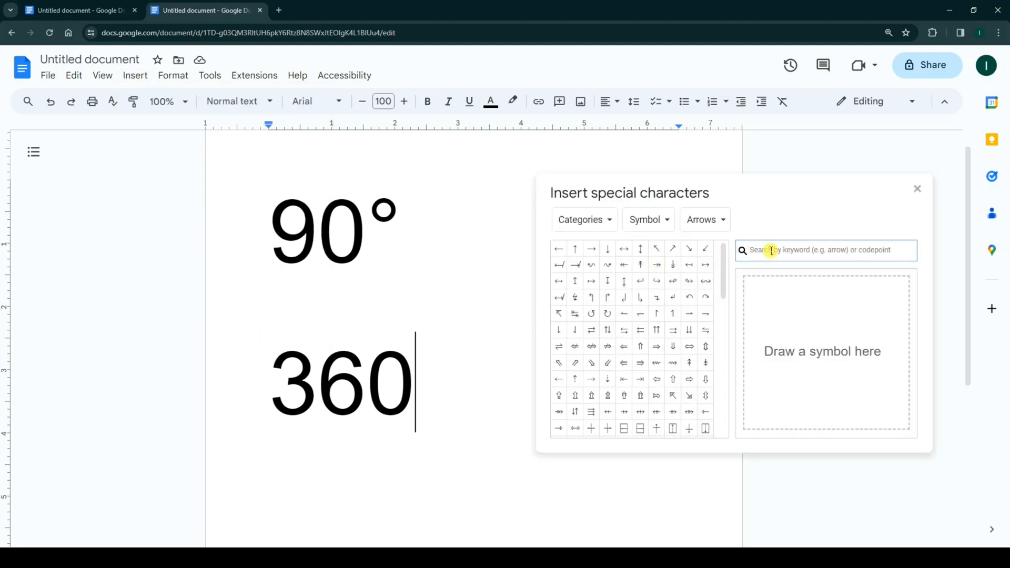
pyautogui.write('d')
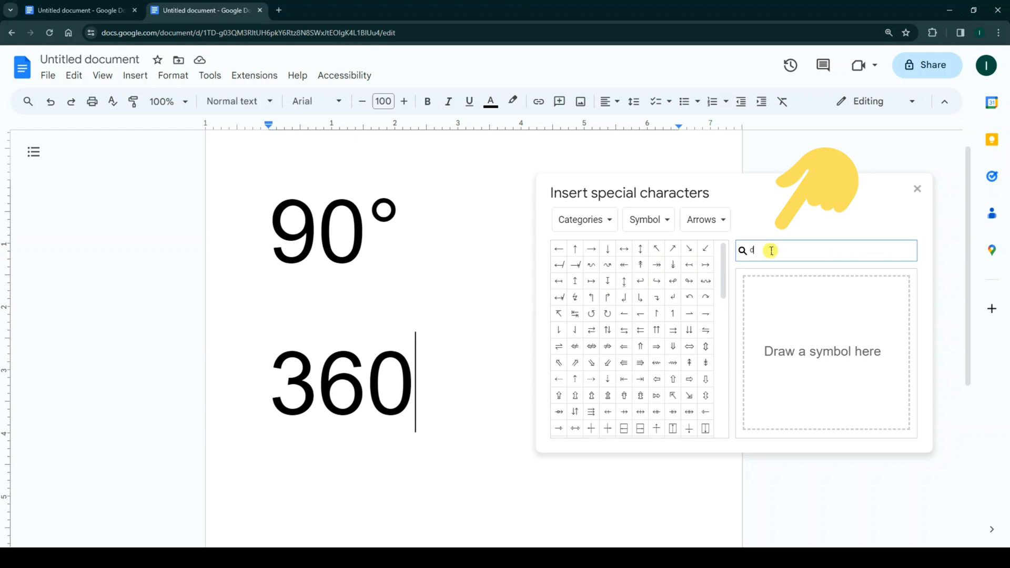
pyautogui.write('egree')
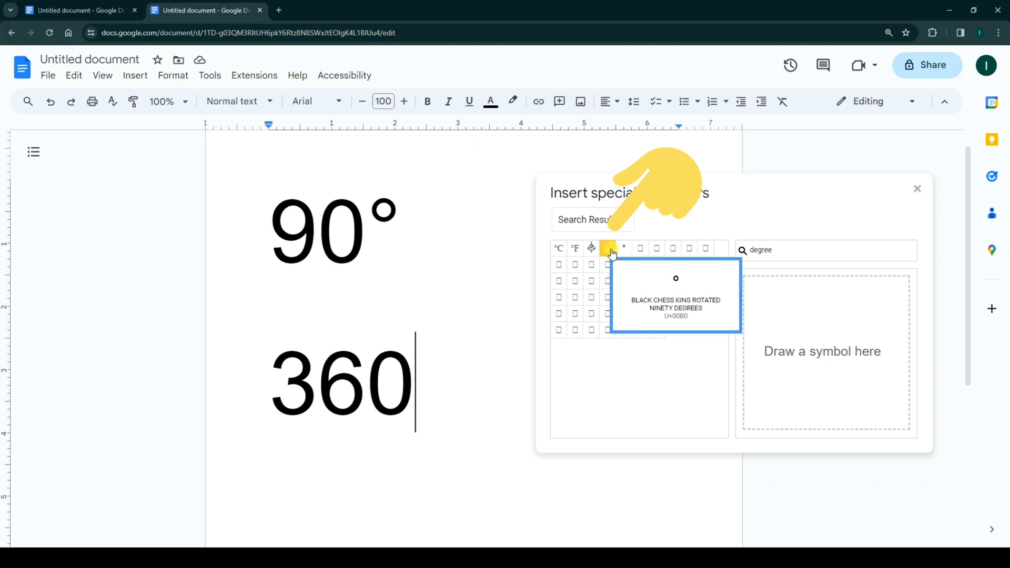
pyautogui.click(611, 247)
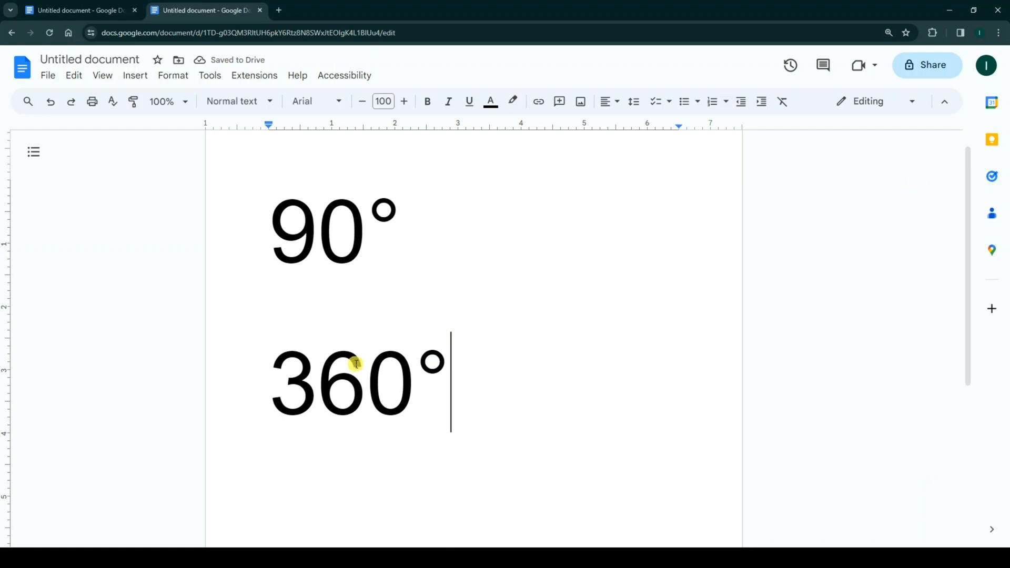
pyautogui.moveTo(416, 327)
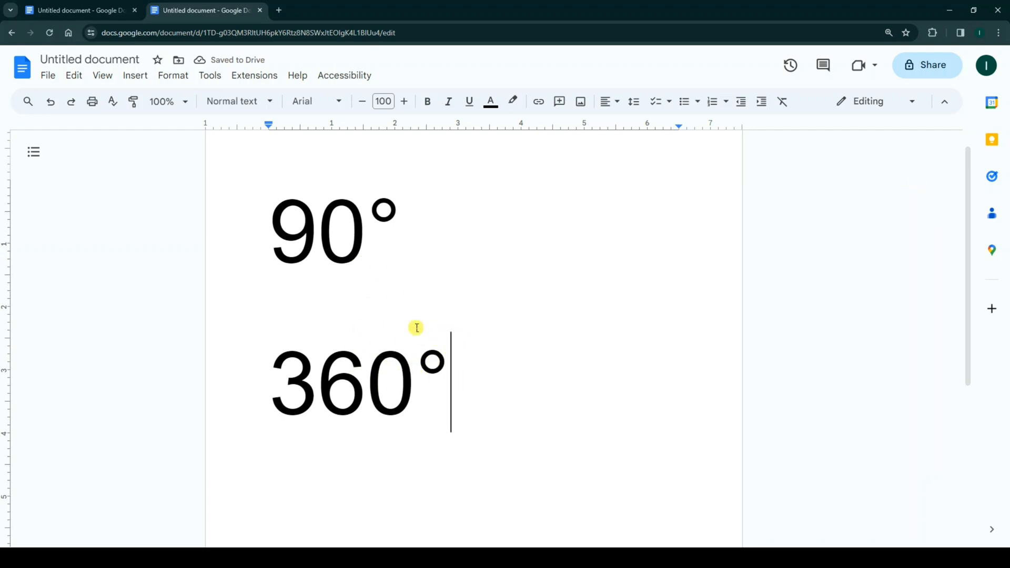
pyautogui.moveTo(460, 330)
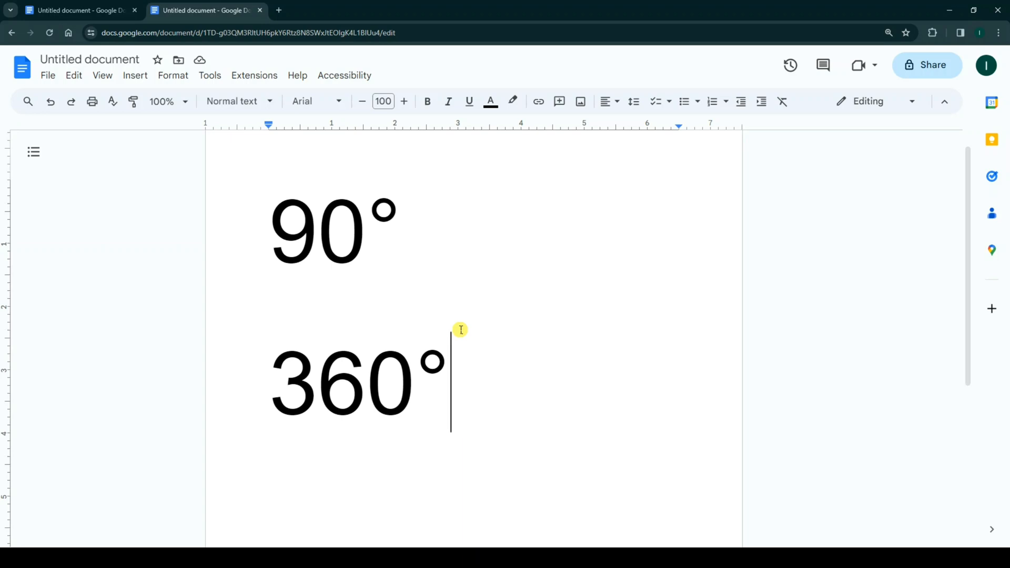